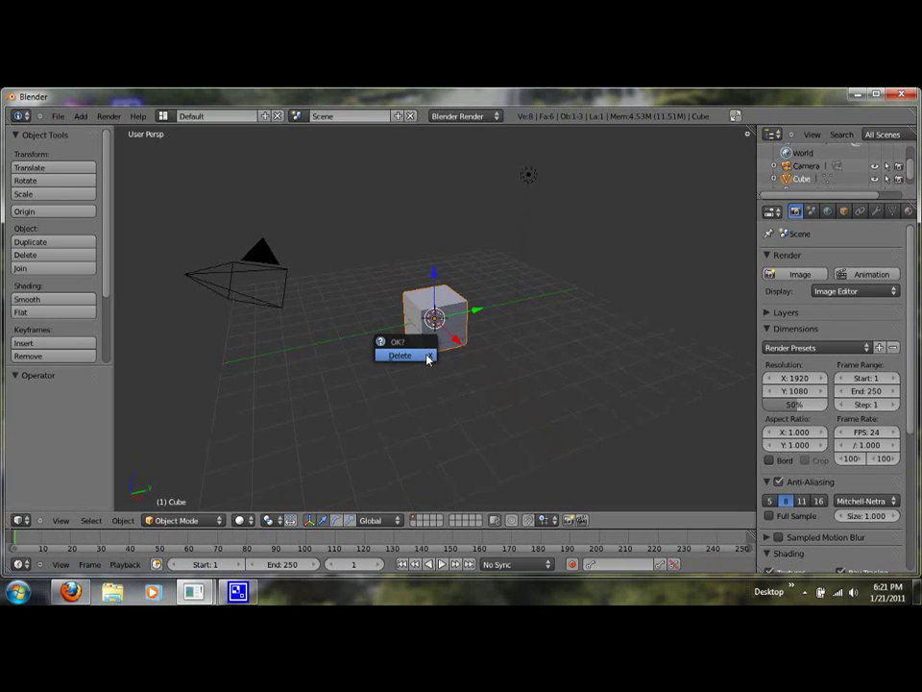
Step: Delete the default cube and add a cylinder mesh at the scene centre
click(400, 355)
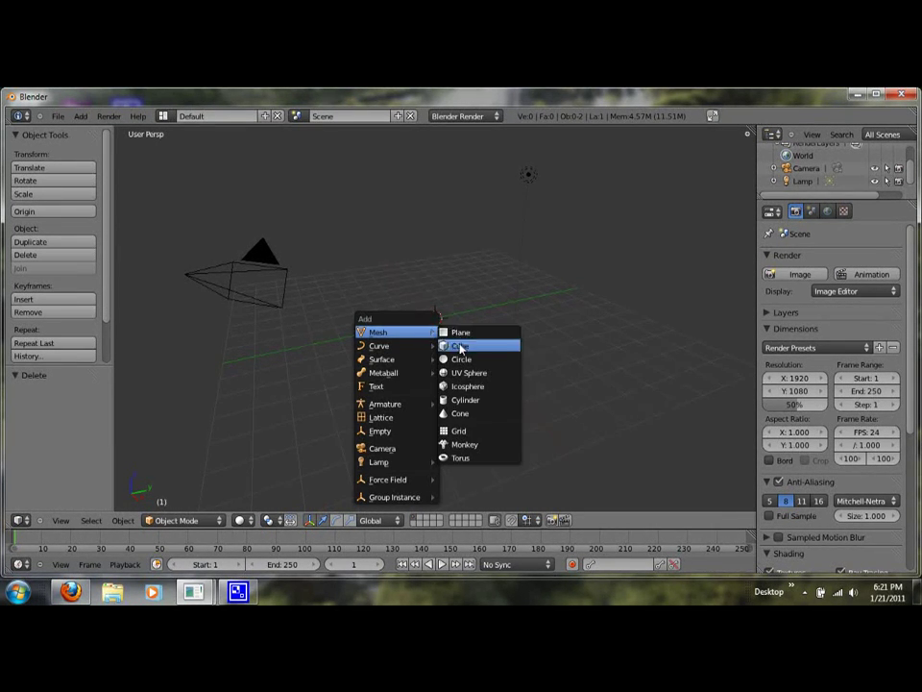
mouse_move(466, 399)
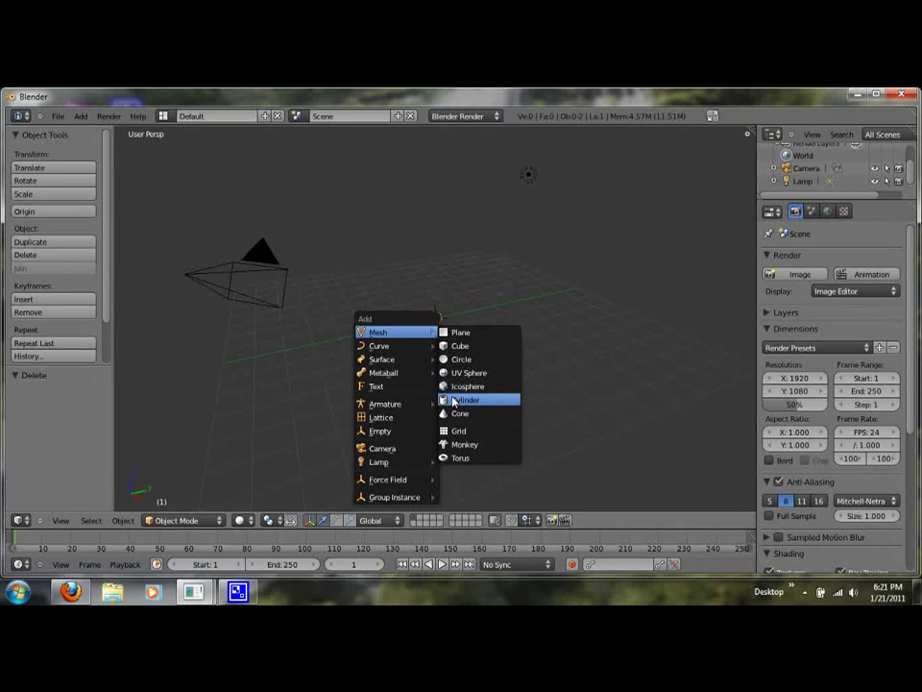
click(466, 398)
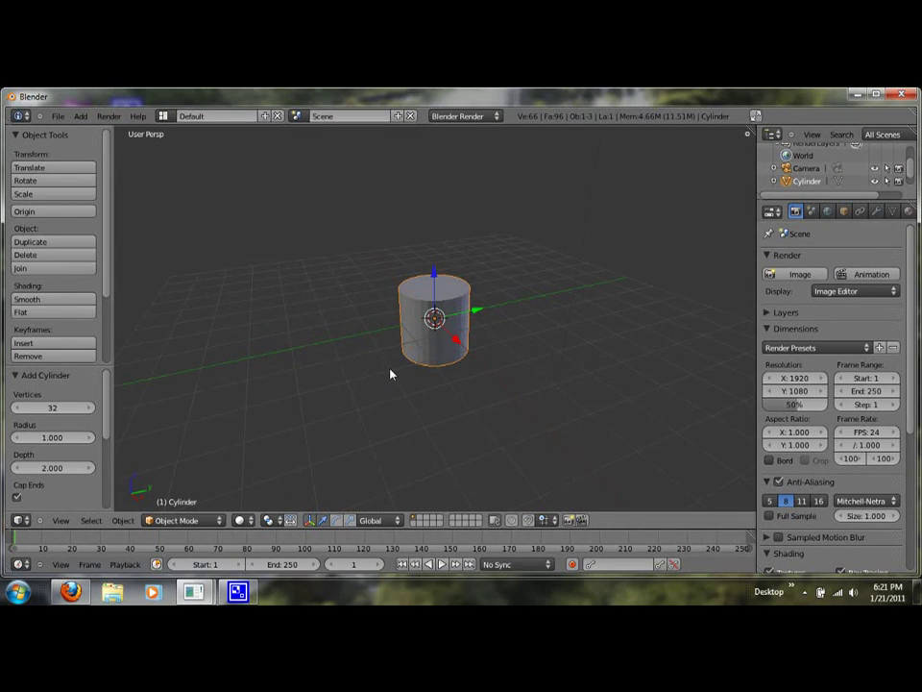
Step: In top view Edit Mode, delete the cylinder's top cap faces
key(7)
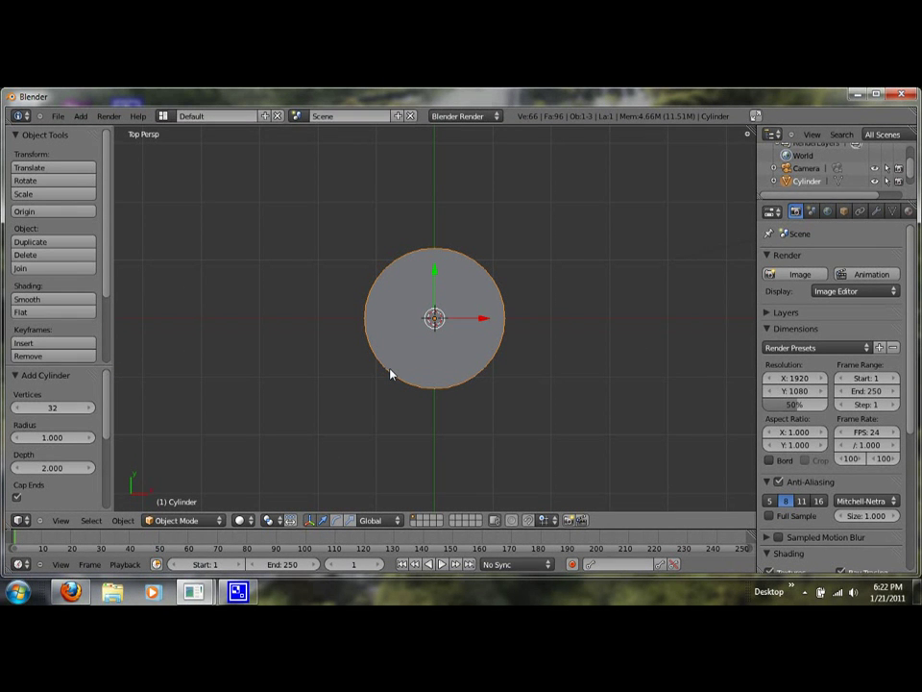
key(Tab)
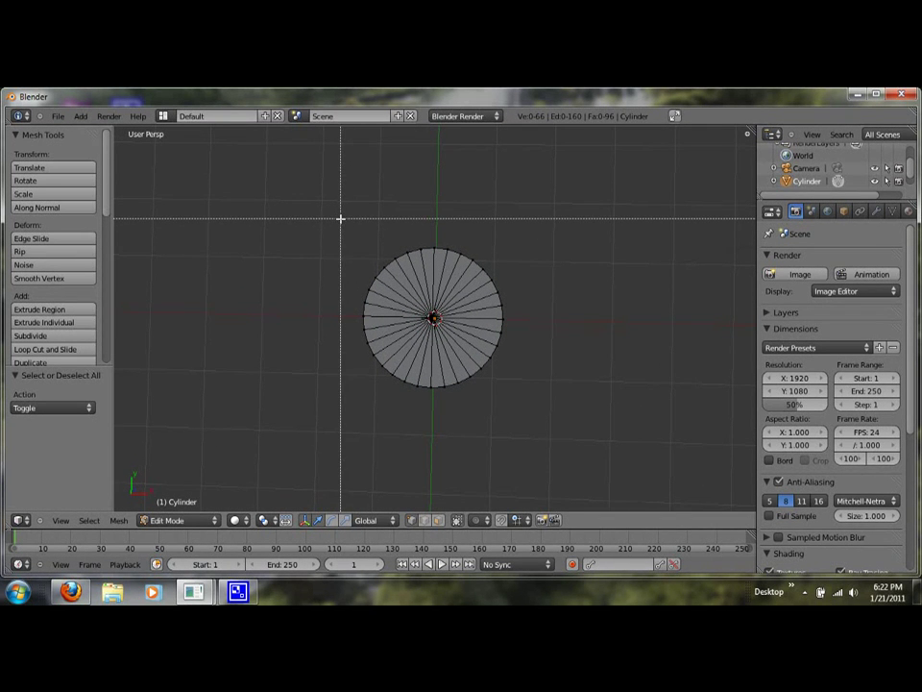
key(a)
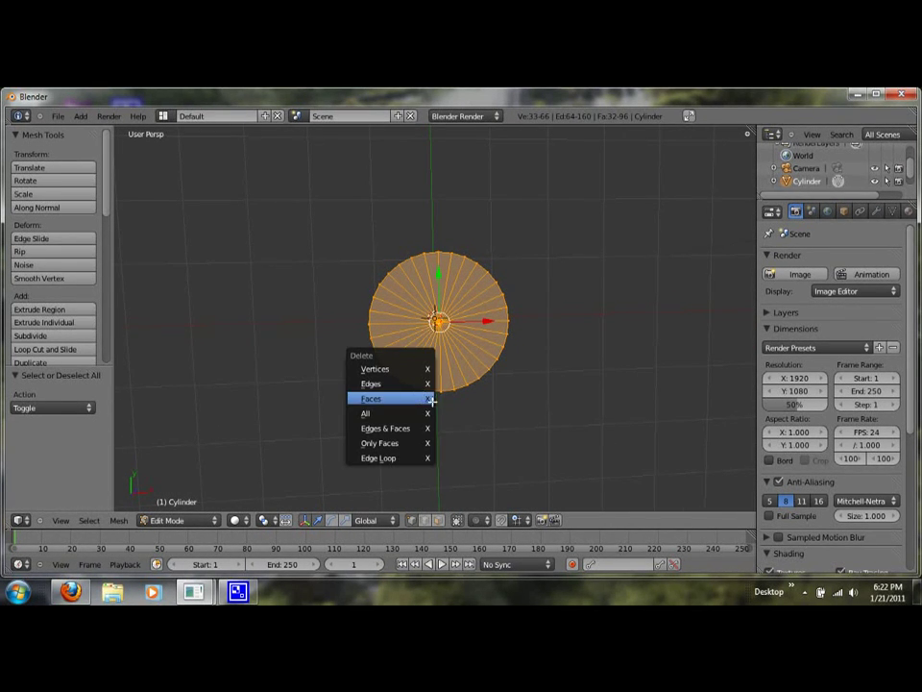
click(370, 398)
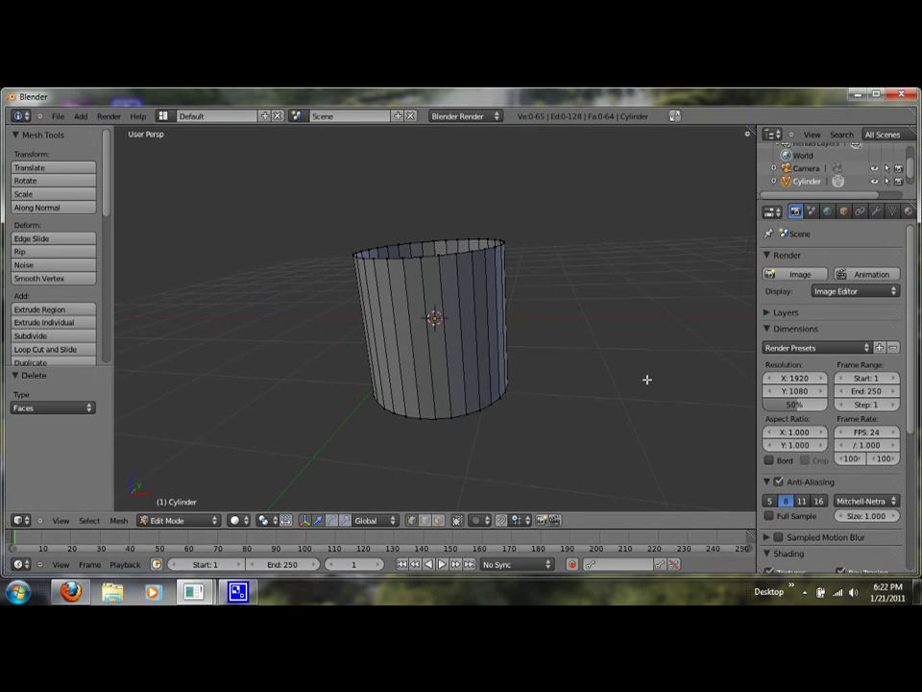
Step: Orbit around the open tube while extruding its rim into a wider ring
drag(333, 214, 598, 320)
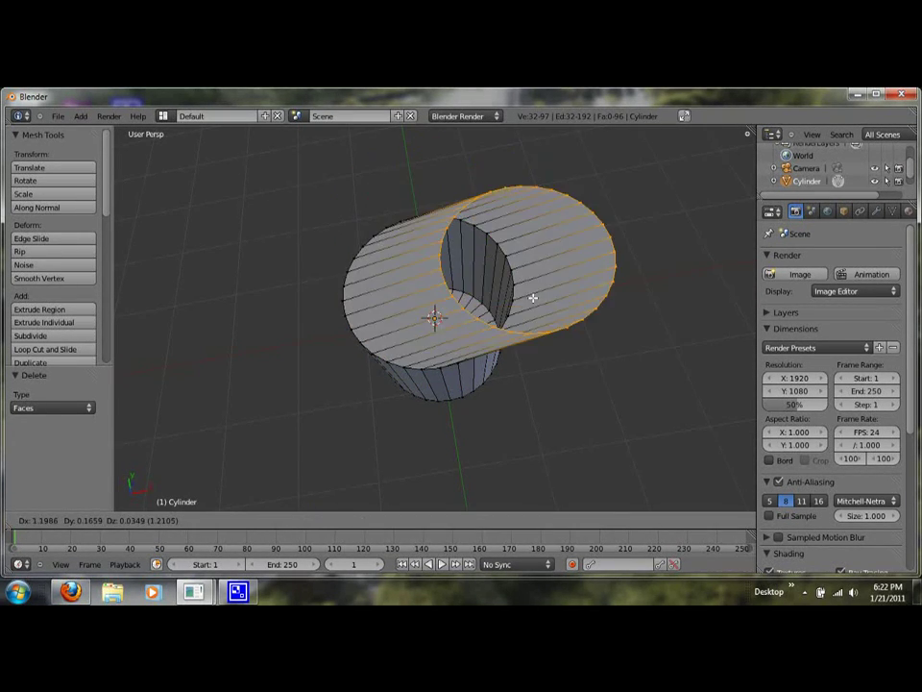
drag(533, 298, 448, 247)
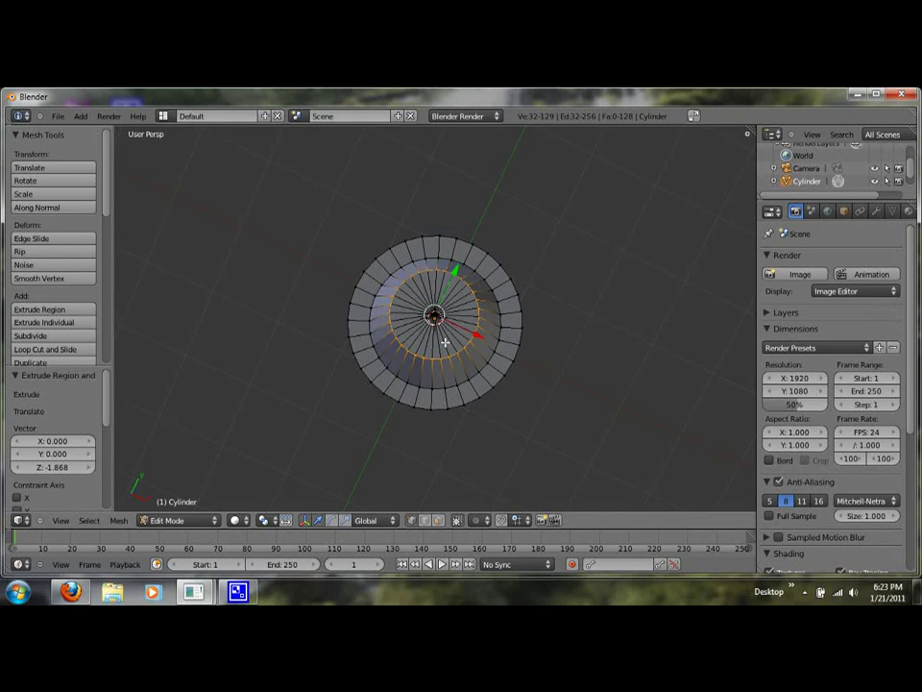
Step: Zoom and orbit to extrude the inner edge loop downward and scale it
scroll(up, 3)
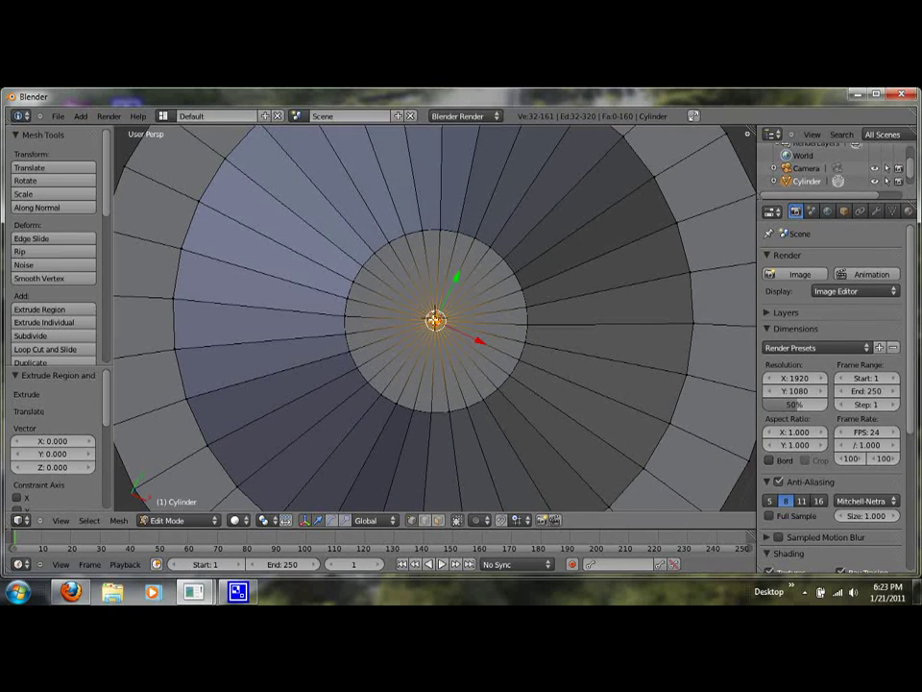
drag(322, 223, 457, 375)
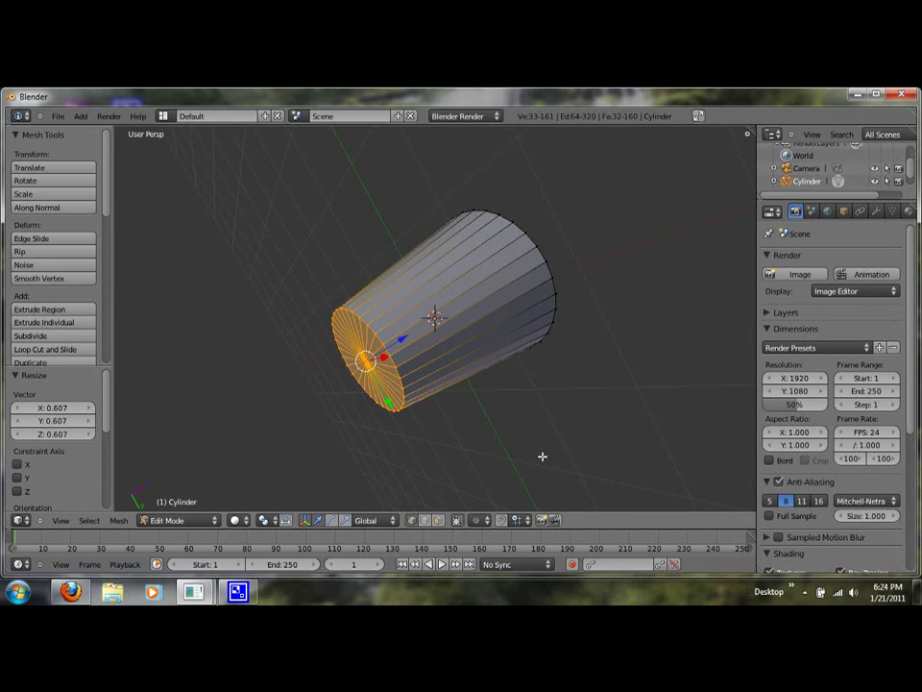
Step: Scale the bottom vertices to 0.607 and view the cup from the front
key(KP_1)
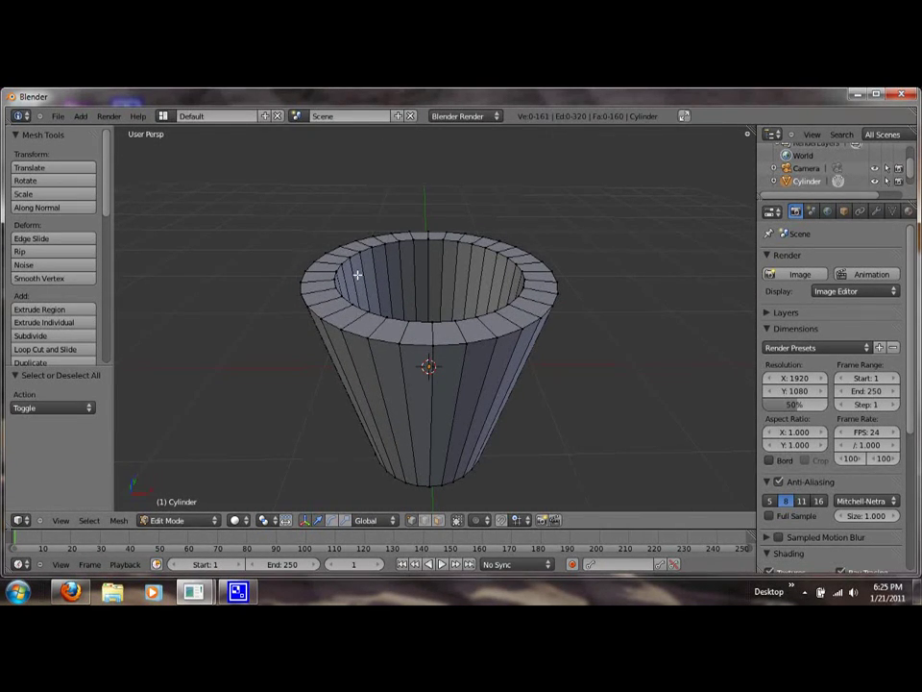
Step: Orbit to the can's side and extrude the outer top loop down as a lip
drag(358, 276, 434, 317)
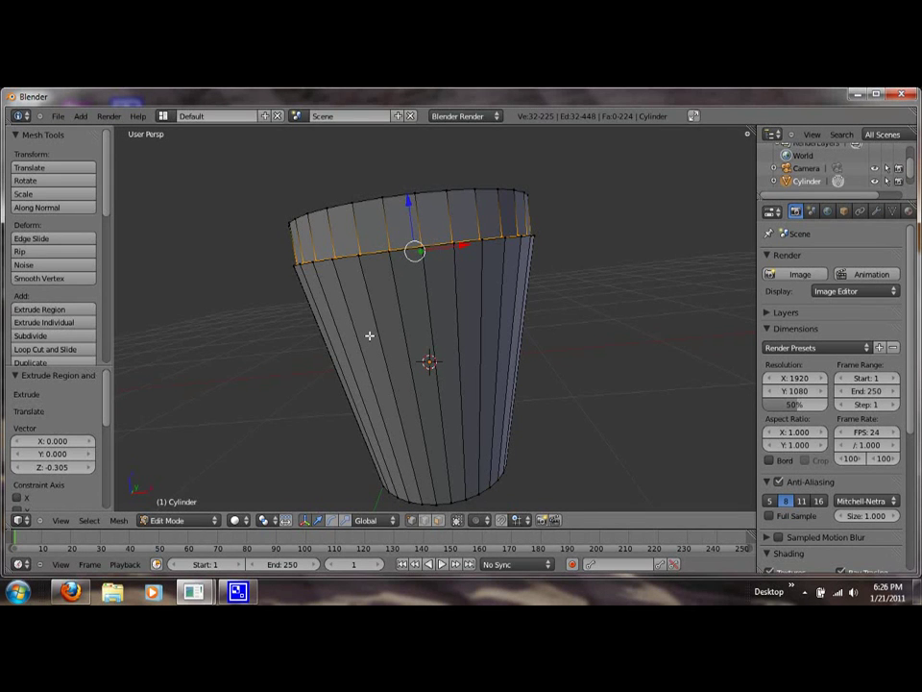
Step: Leave Edit Mode and return to Object Mode
key(Tab)
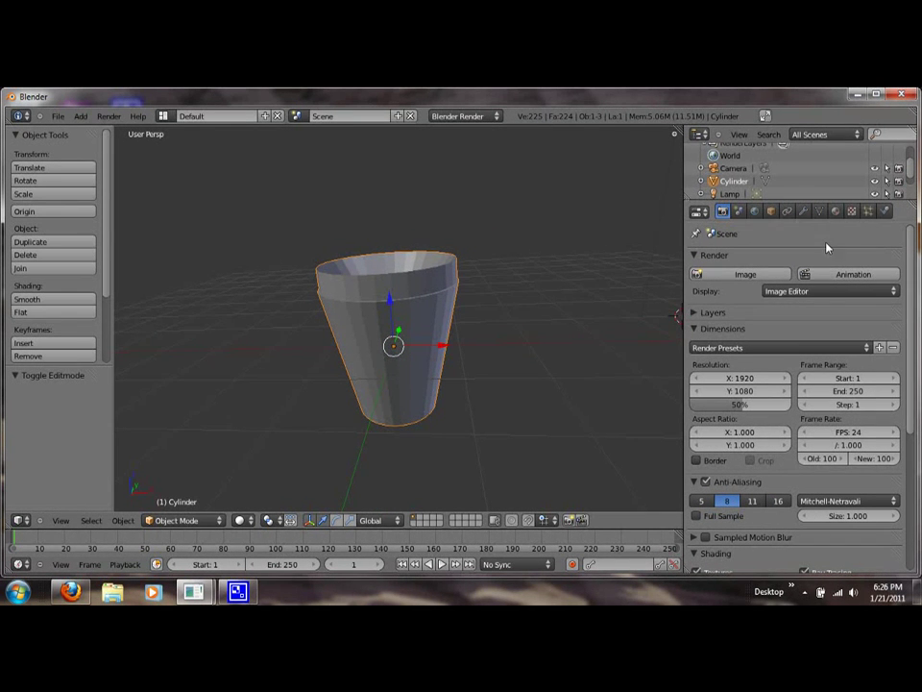
Step: Create a new material with a light blue diffuse colour
click(835, 211)
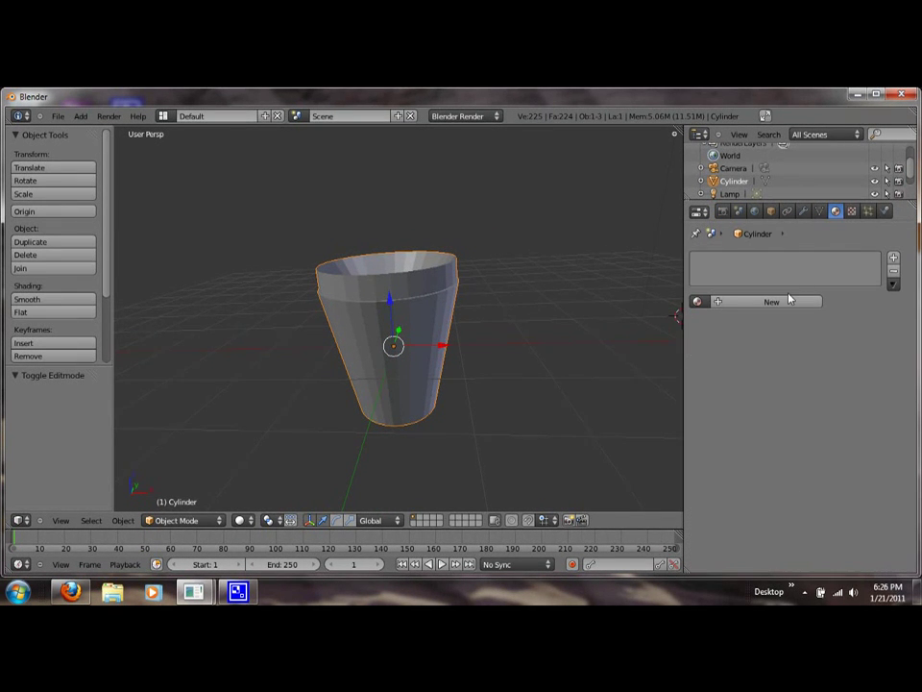
click(771, 302)
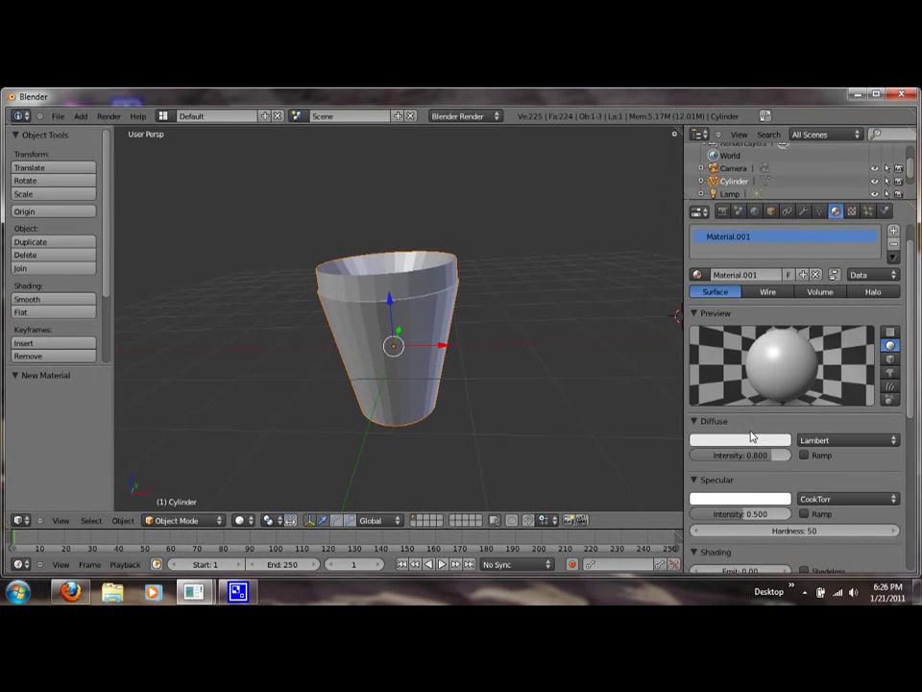
click(739, 439)
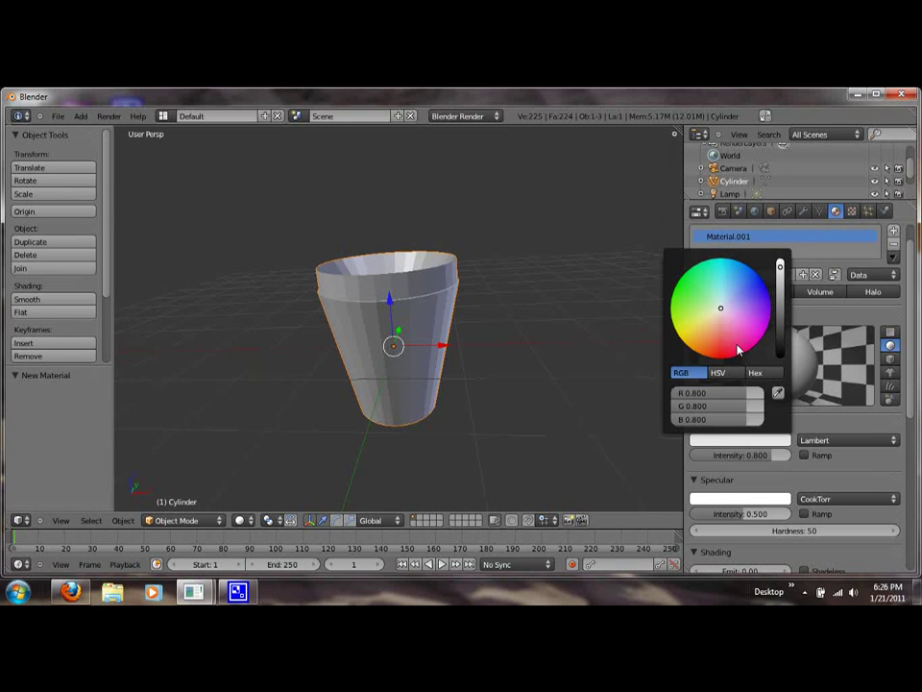
click(715, 304)
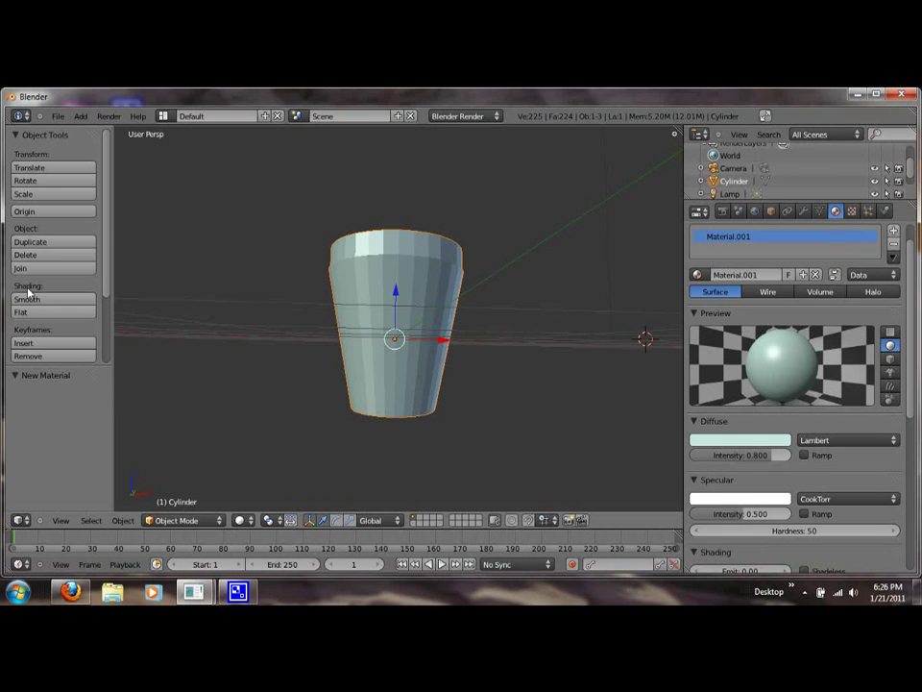
Step: Apply Smooth shading to the cup from the Object Tools panel
click(26, 299)
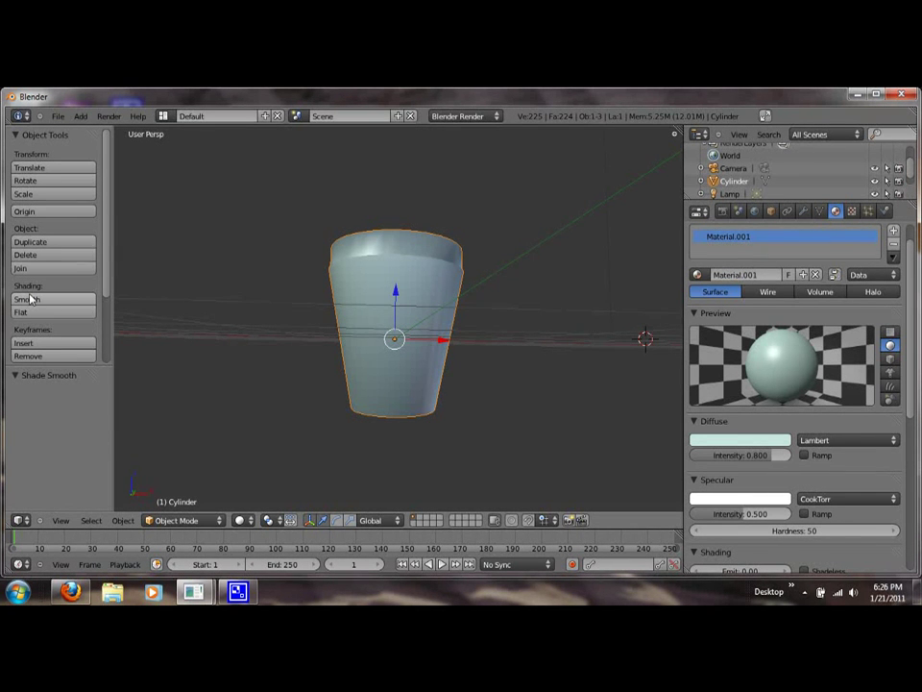